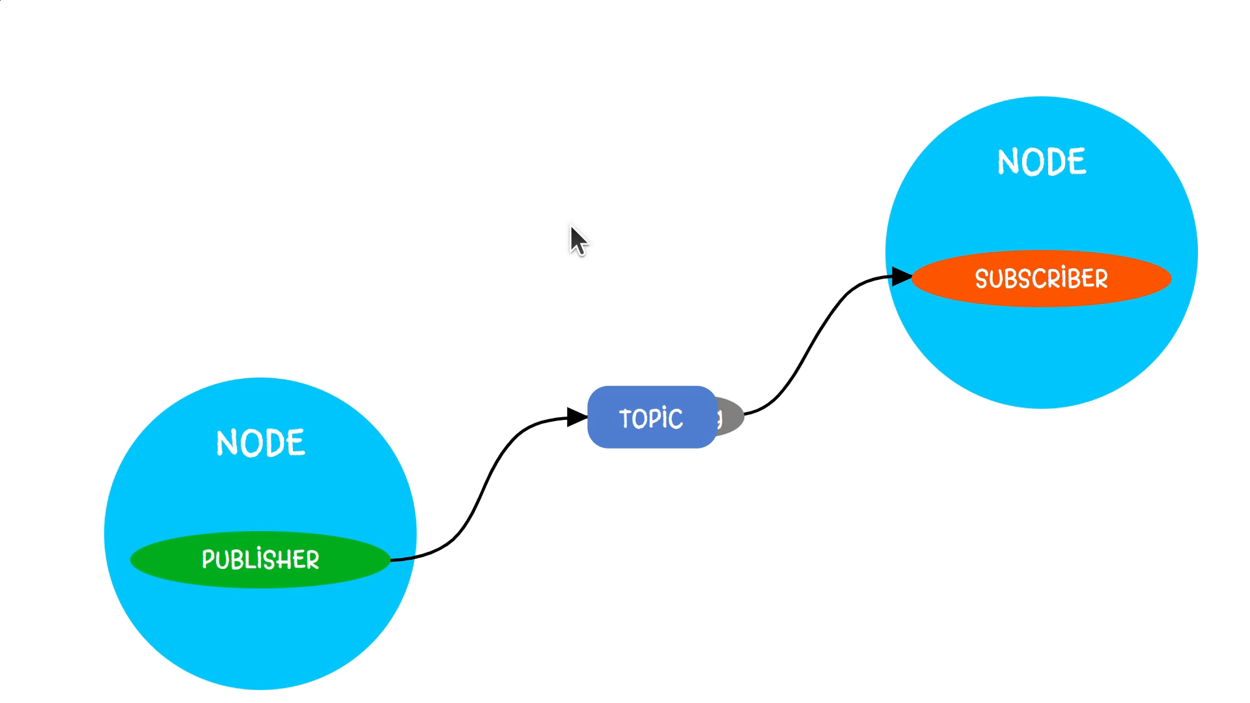
pyautogui.moveTo(198, 574)
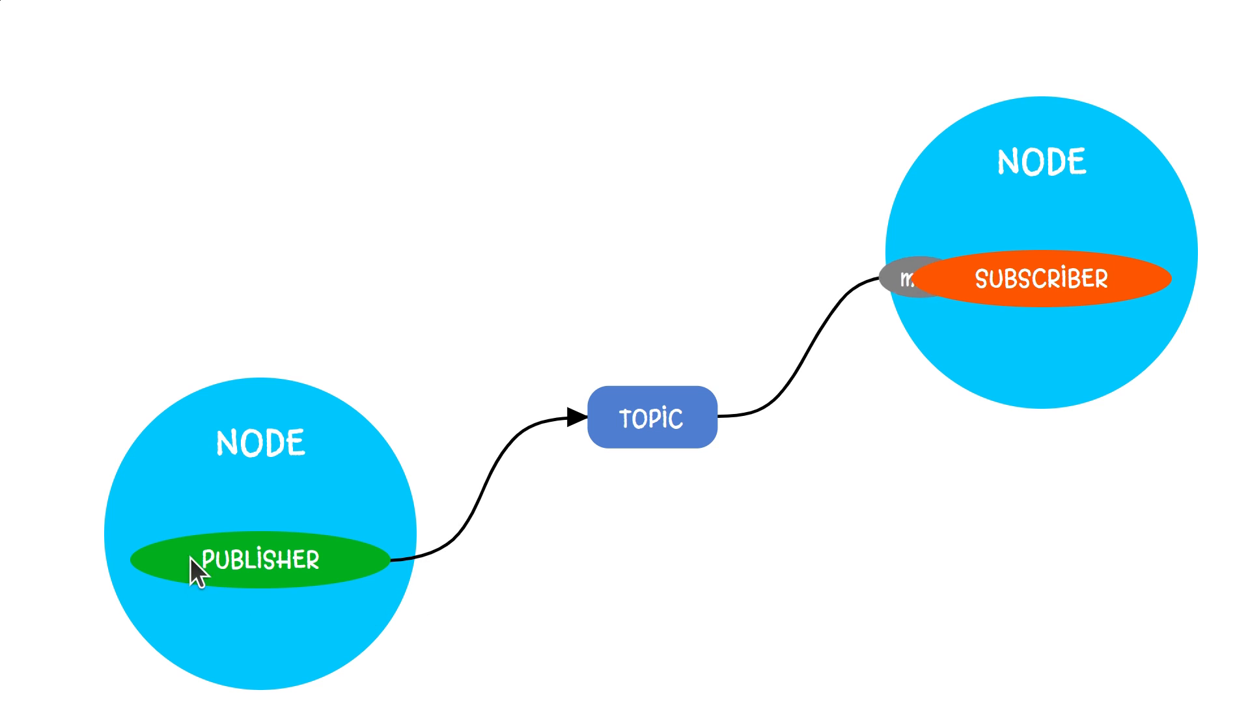